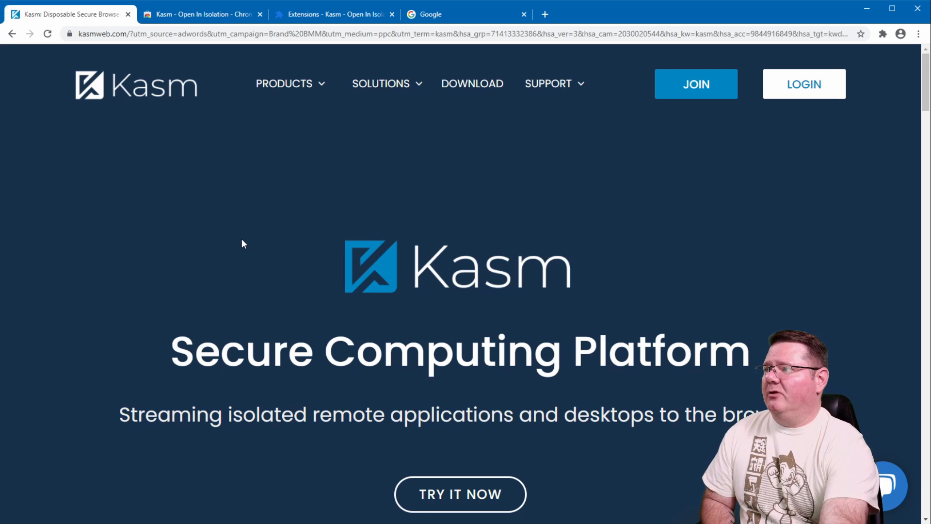
Bring up the Chrome Web Store page for the Kasm - Open In Isolation extension
scroll("down", 3)
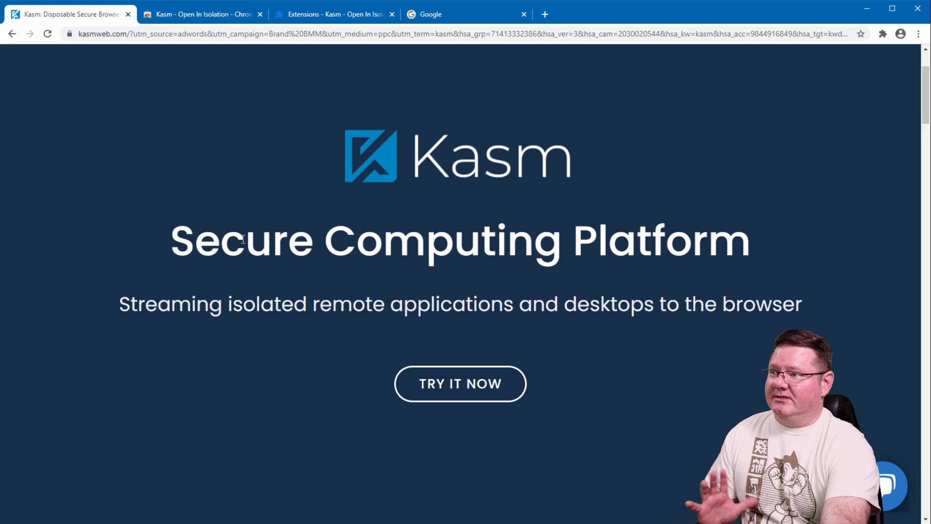
scroll("down", 3)
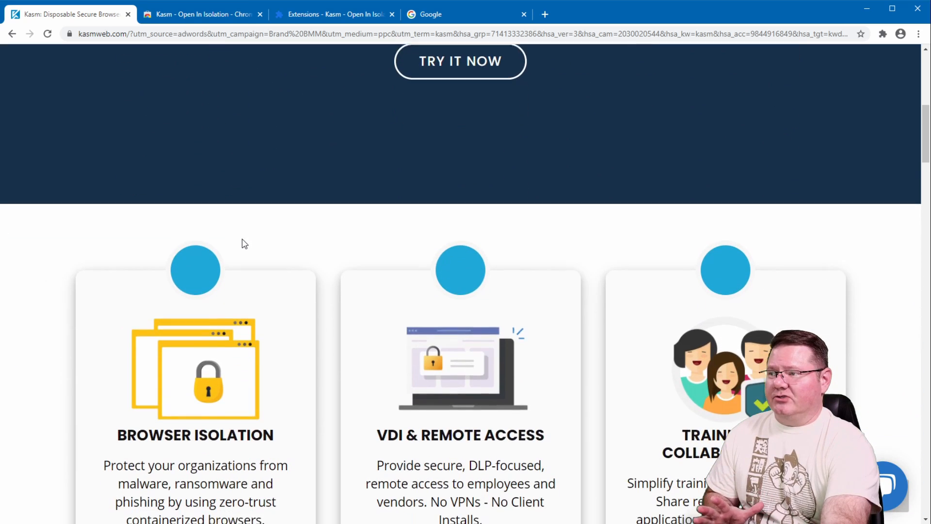
scroll("down", 3)
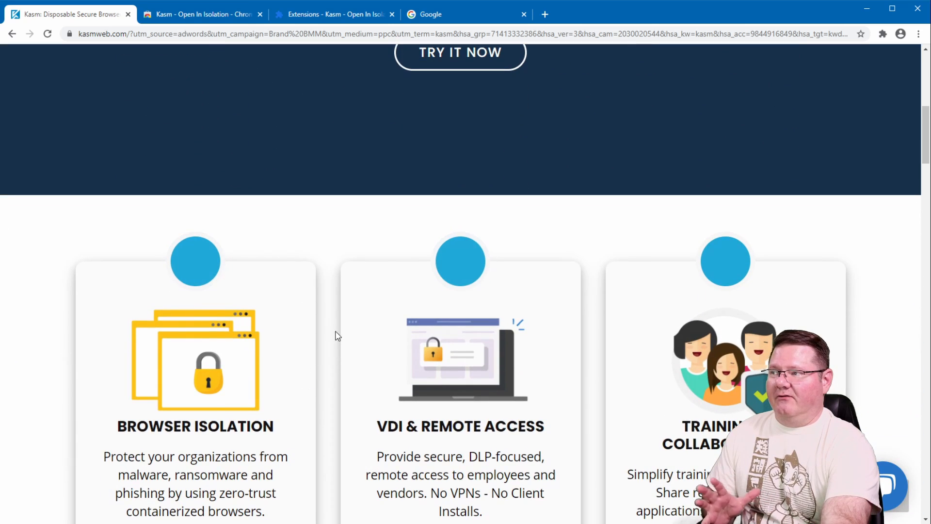
mouse_move(333, 359)
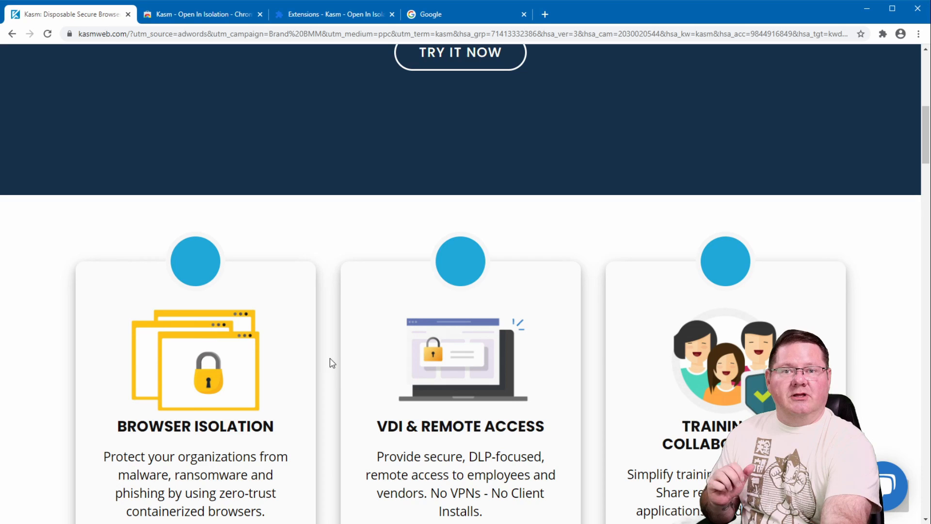
scroll("up", 3)
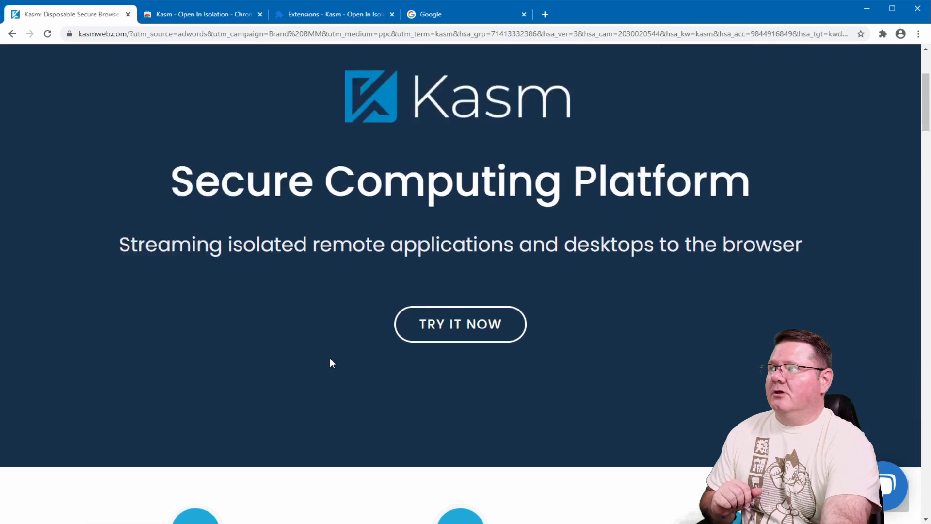
scroll("up", 3)
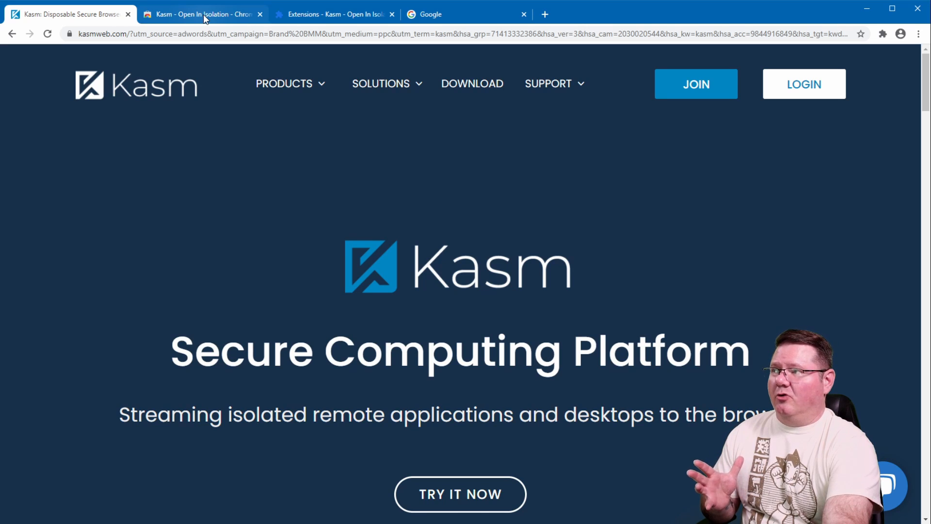
left_click(202, 14)
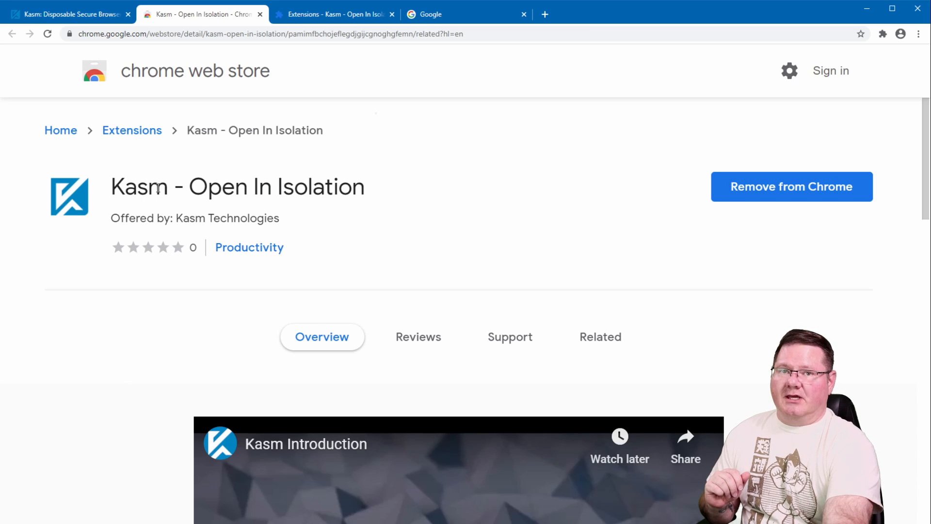
mouse_move(816, 220)
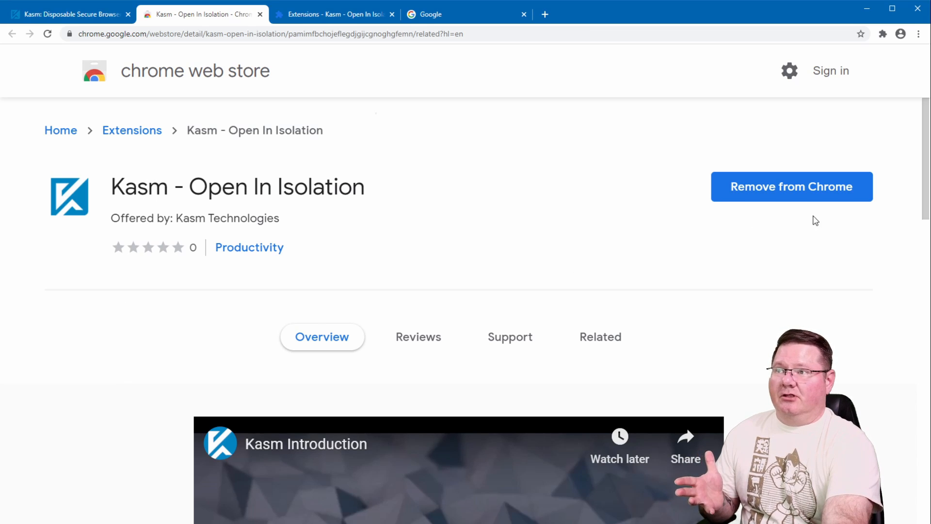
mouse_move(576, 224)
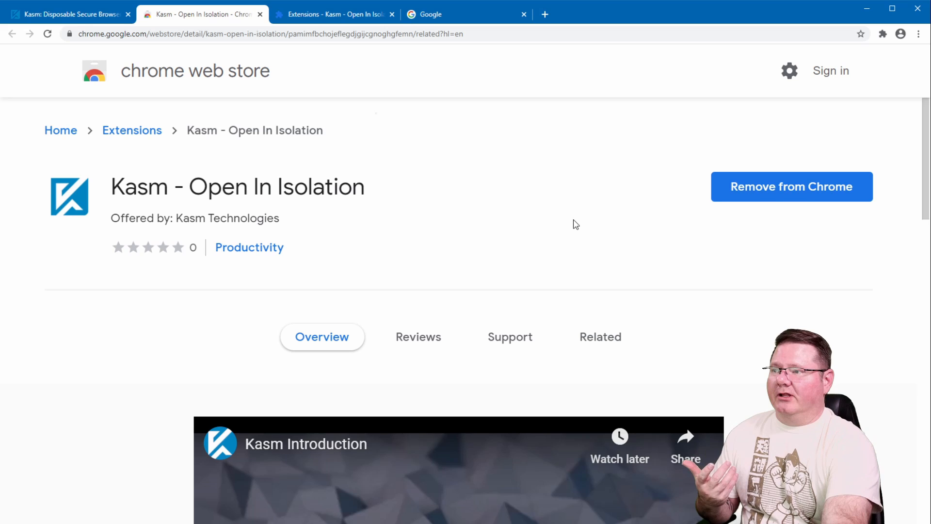
Advance the extension's screenshot carousel to the URL settings screenshot
scroll("down", 3)
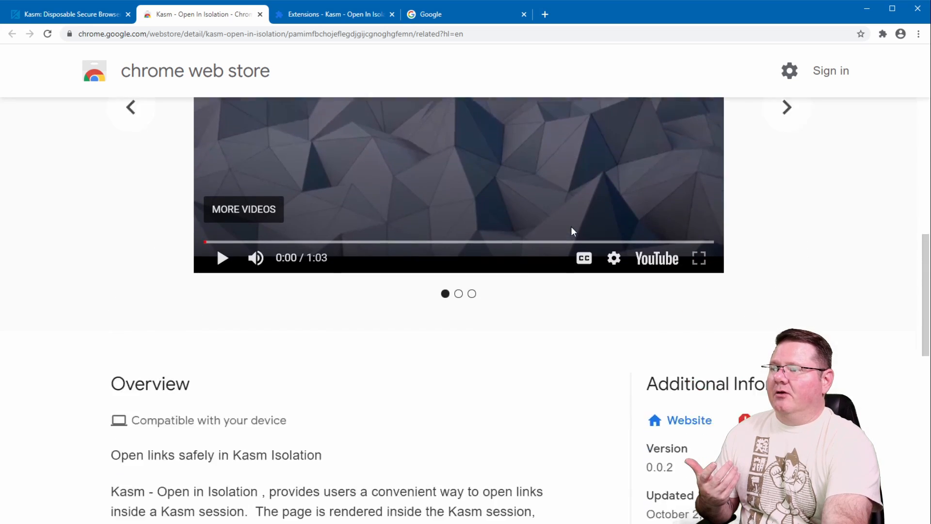
scroll("down", 3)
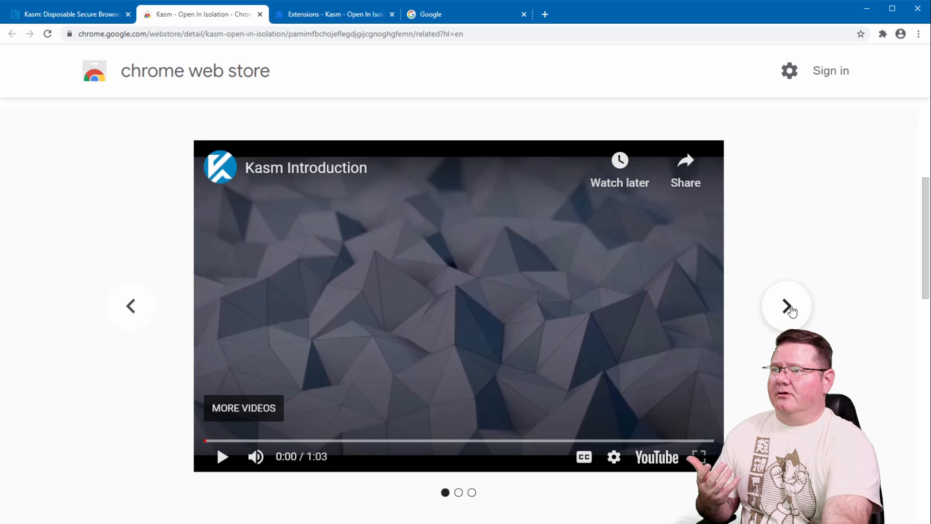
right_click(307, 264)
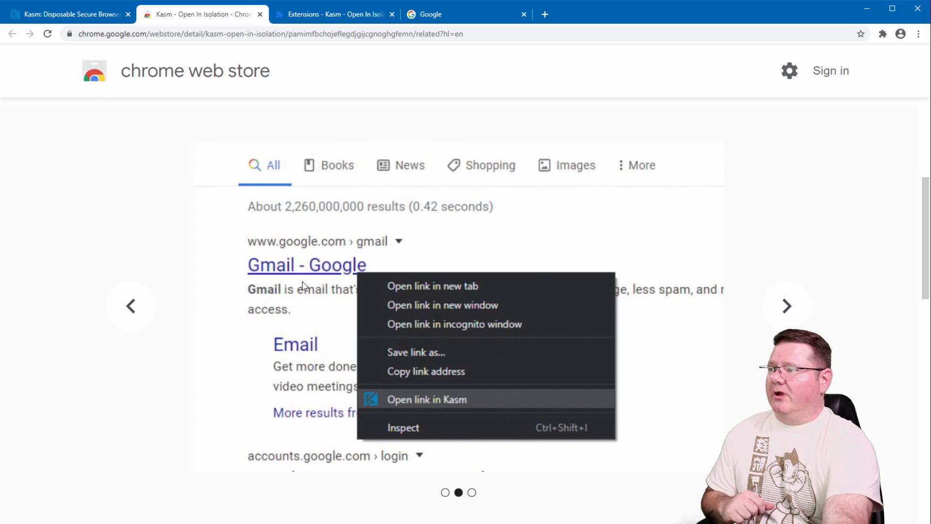
mouse_move(432, 415)
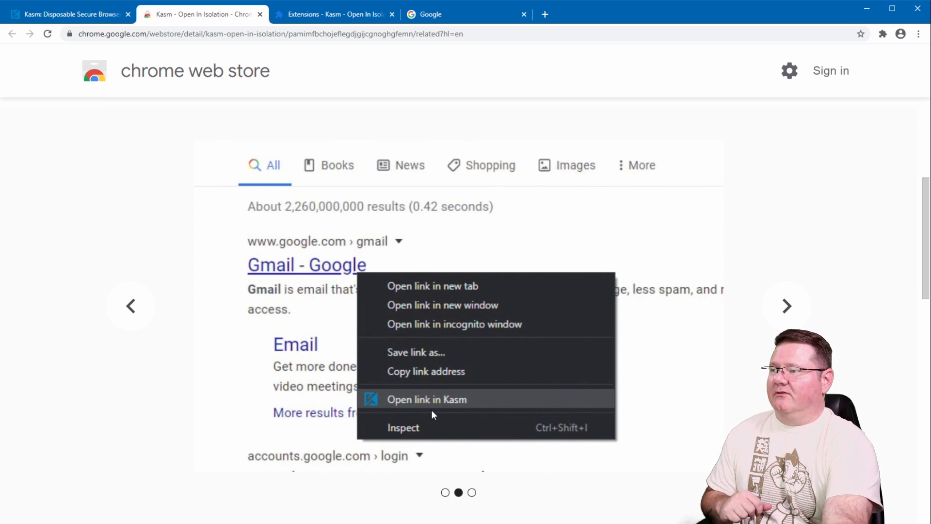
mouse_move(444, 411)
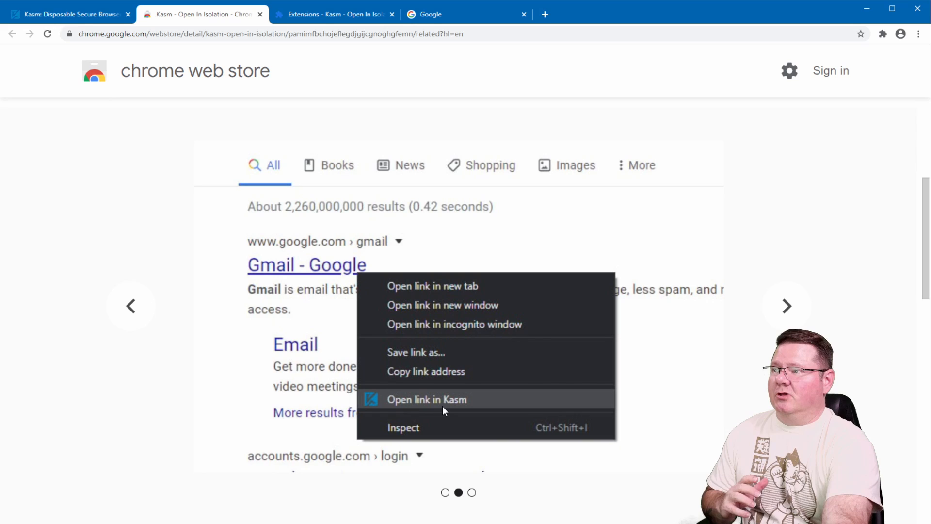
mouse_move(787, 305)
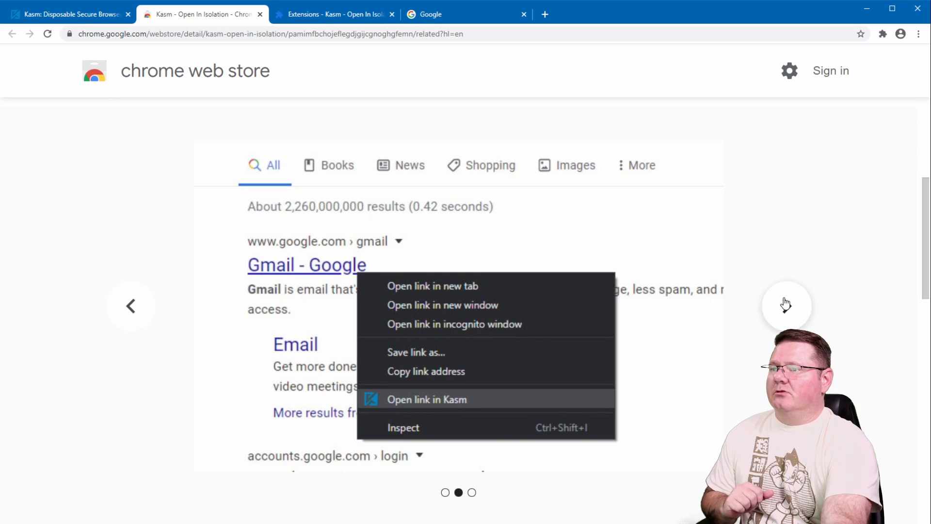
left_click(427, 399)
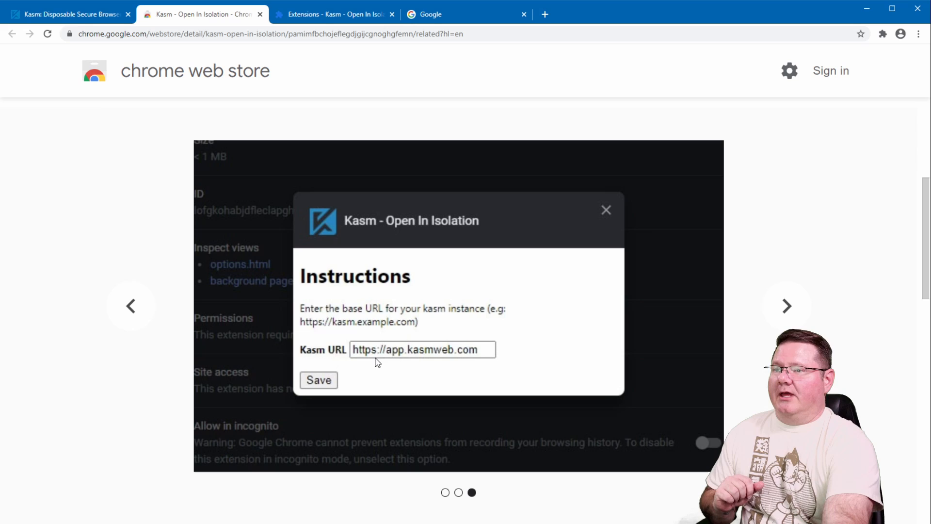
mouse_move(473, 362)
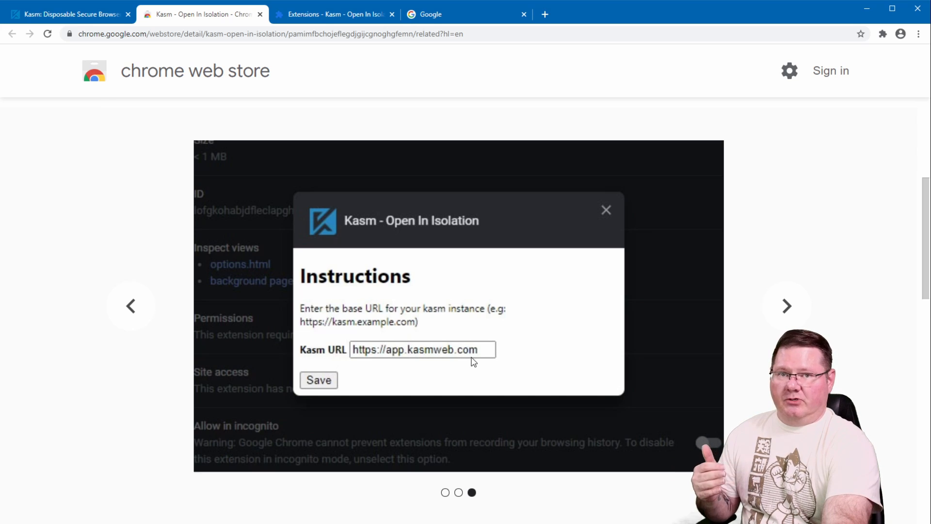
mouse_move(400, 317)
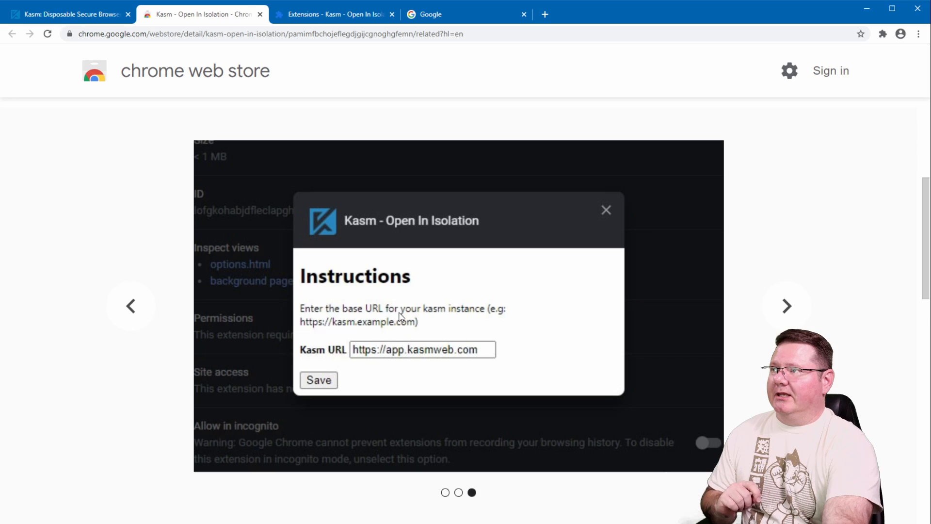
Show the installed extension's details, turned on and allowed in incognito, down to Extension options
left_click(334, 14)
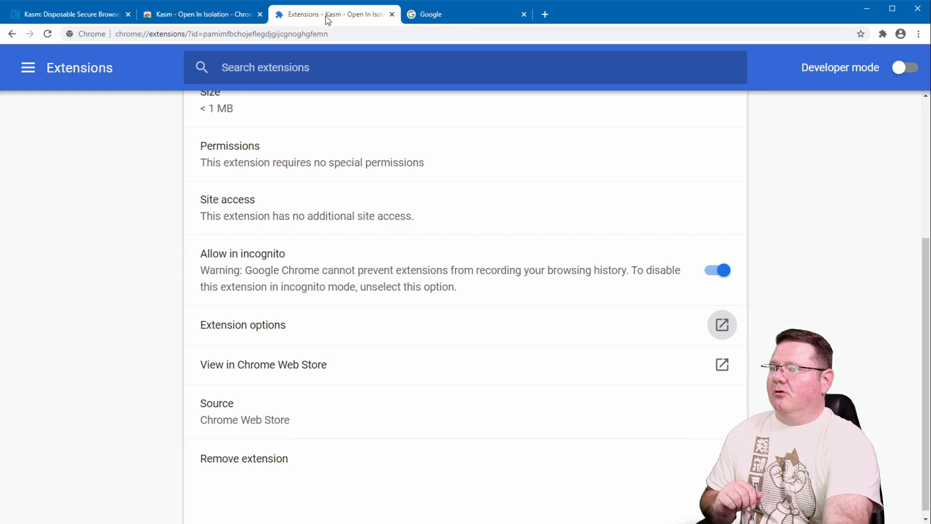
scroll("up", 3)
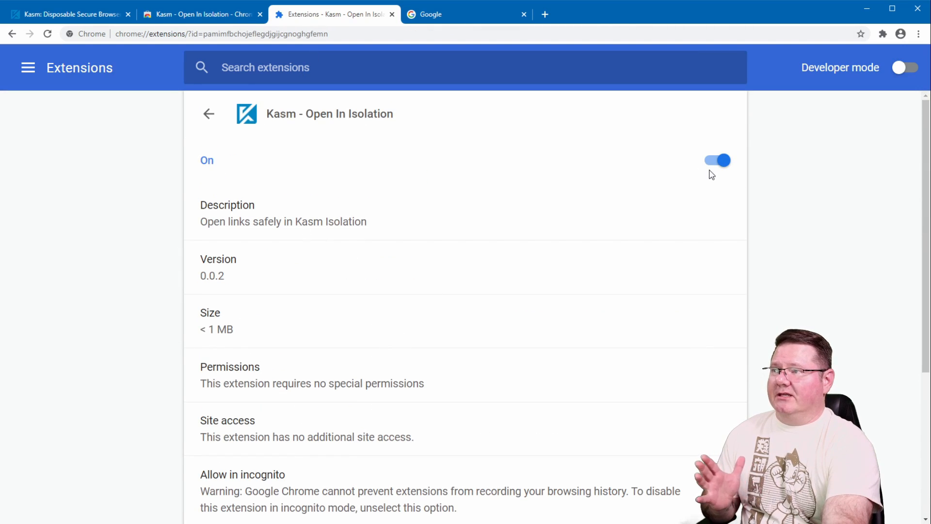
mouse_move(618, 346)
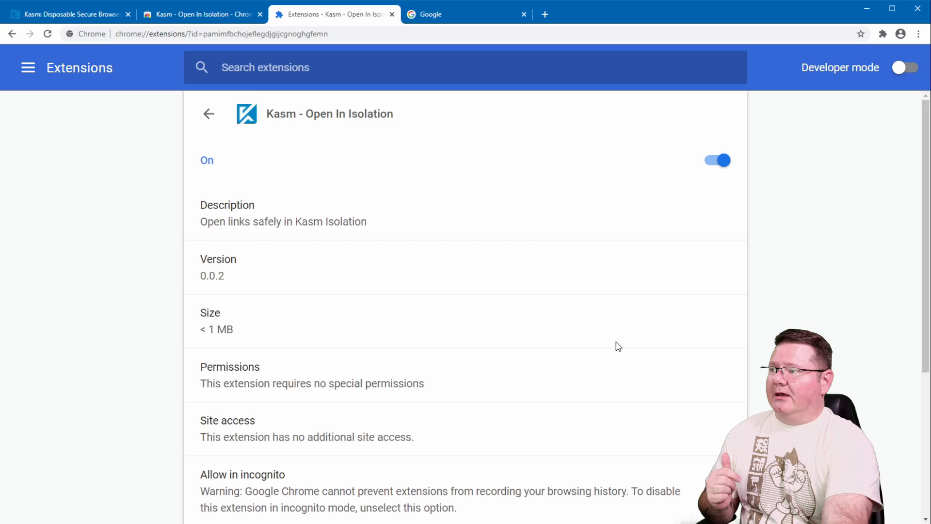
scroll("down", 3)
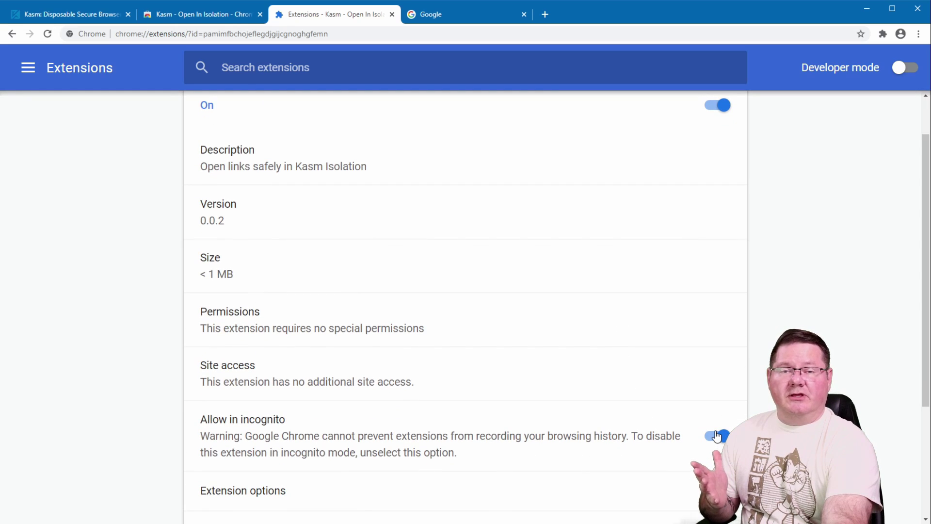
scroll("down", 3)
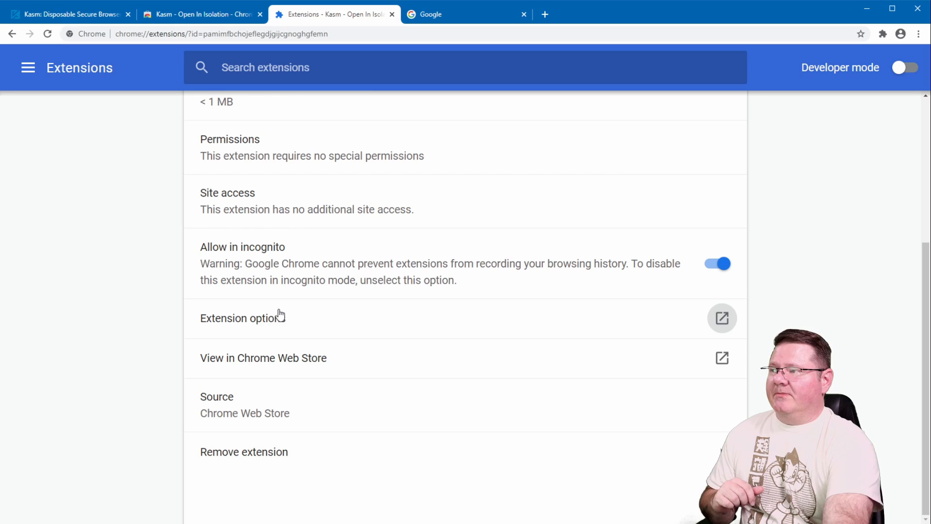
Save the already-entered Kasm server URL in the extension options and close them
left_click(721, 318)
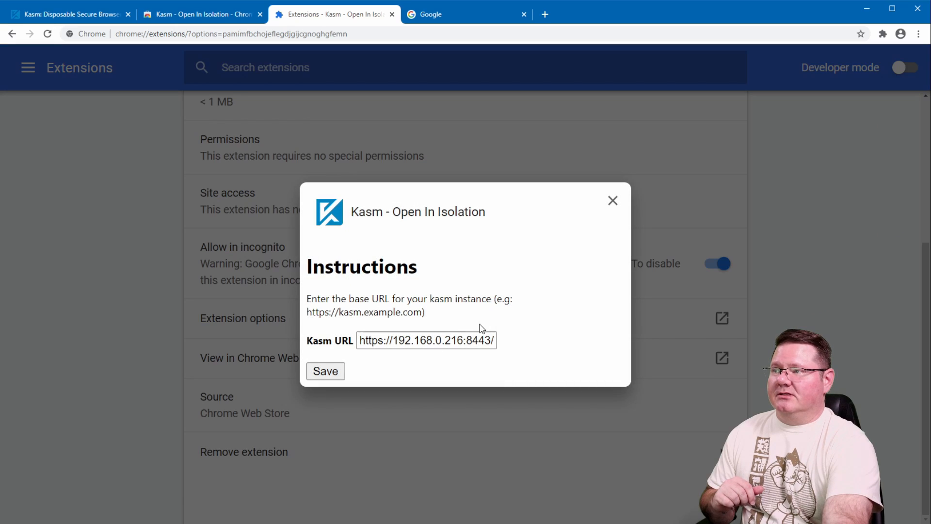
mouse_move(493, 358)
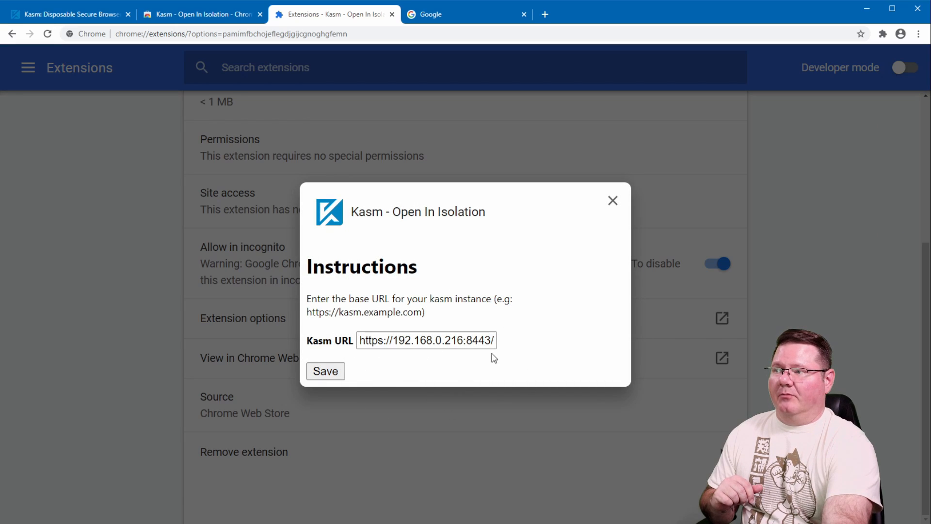
mouse_move(499, 358)
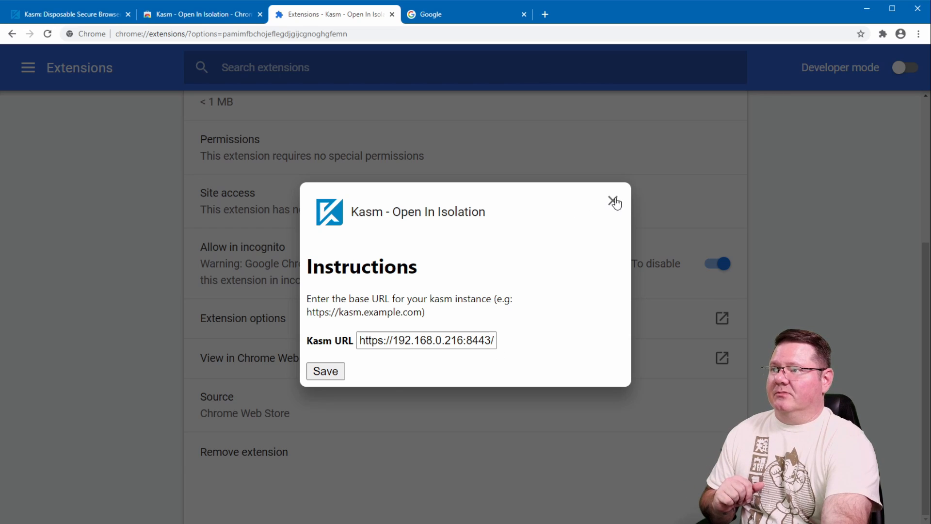
left_click(615, 202)
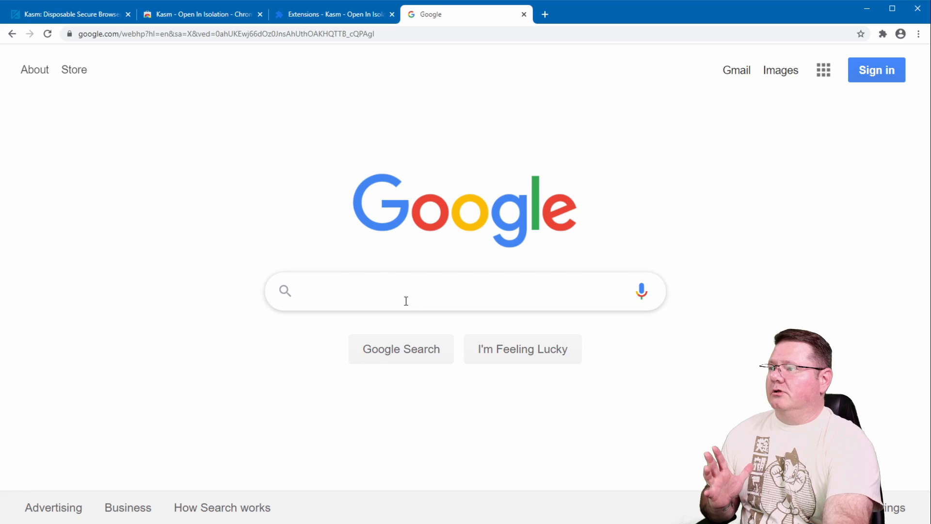
Run a Google search for 'kali linux'
type("kali lin")
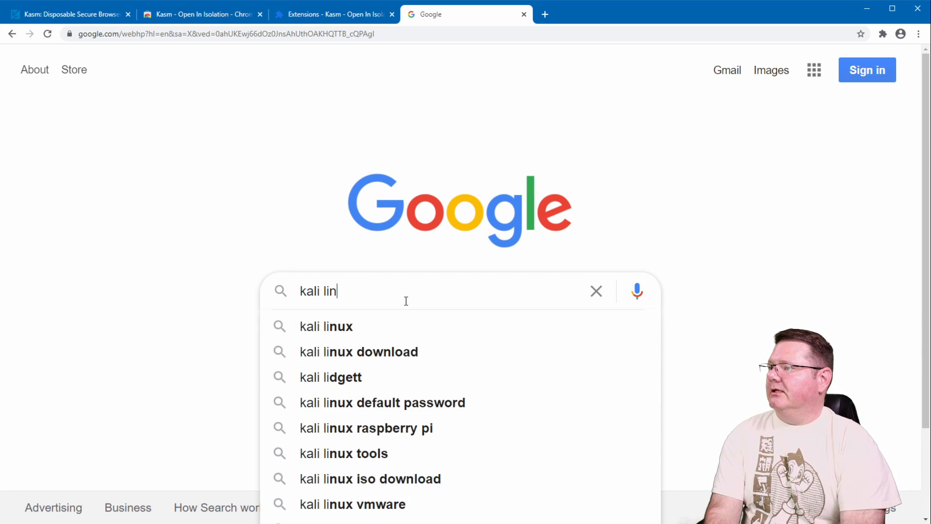
key("Return")
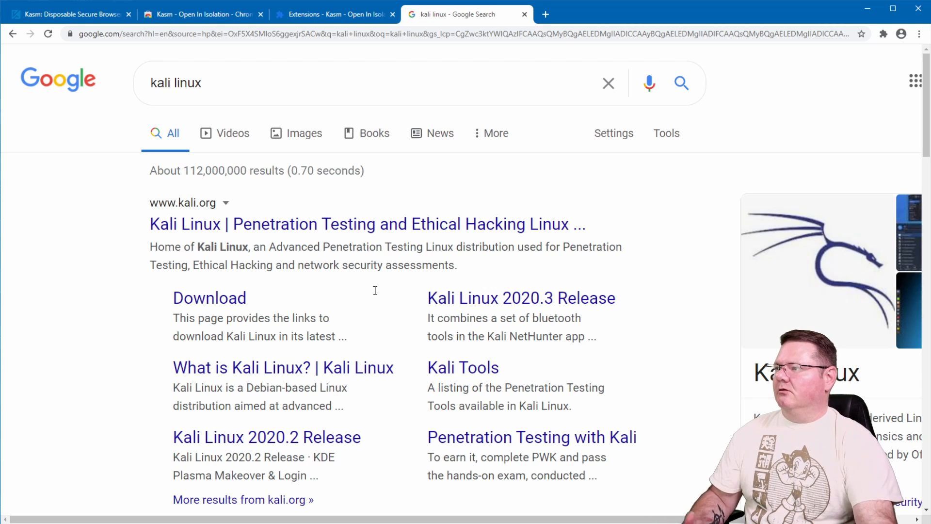
mouse_move(361, 315)
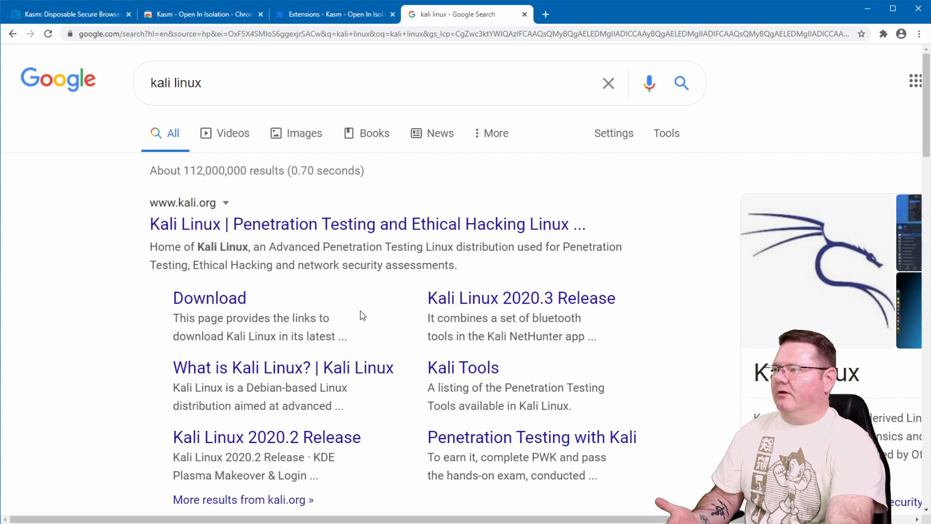
mouse_move(210, 298)
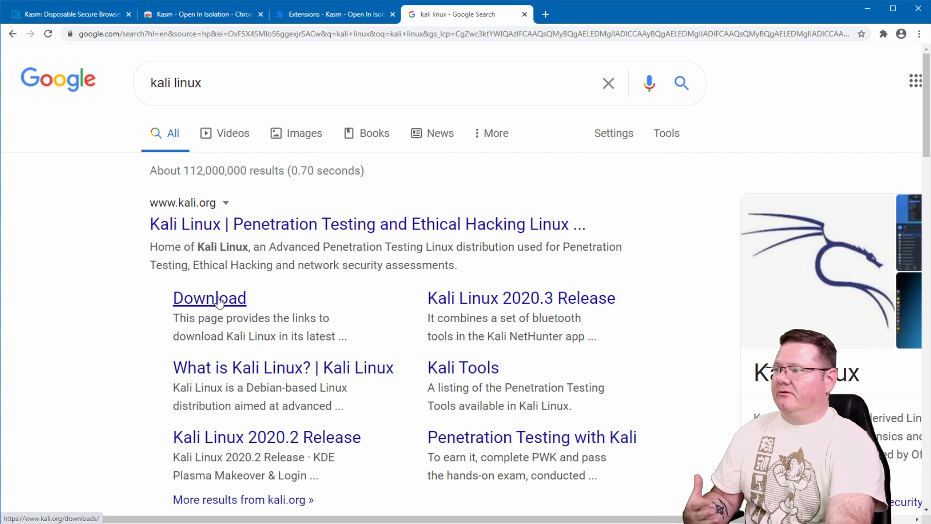
Send the kali.org Download result to Kasm via 'Open link in Kasm'
right_click(210, 298)
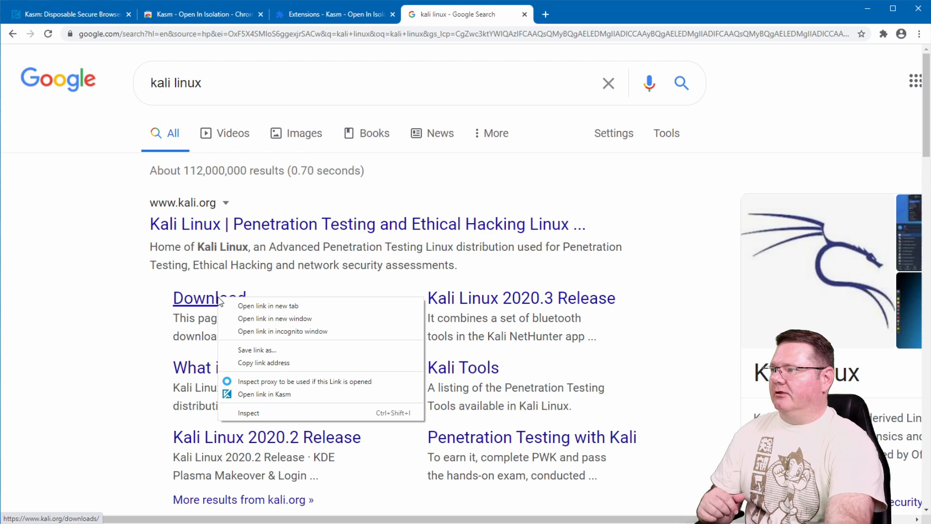
mouse_move(279, 394)
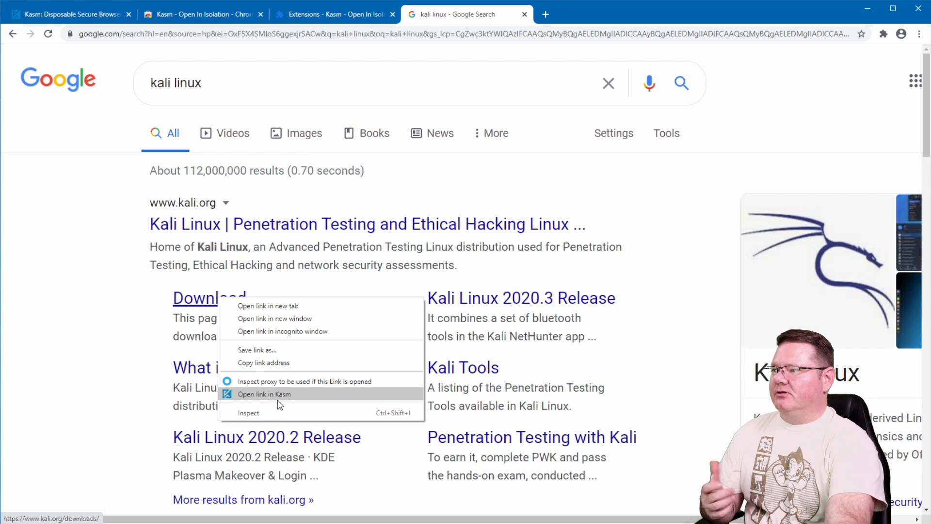
mouse_move(302, 398)
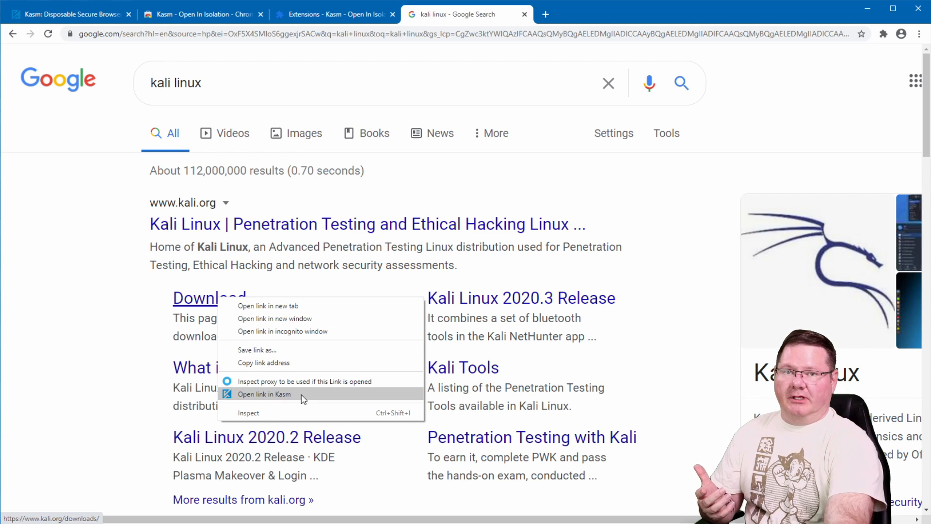
left_click(265, 394)
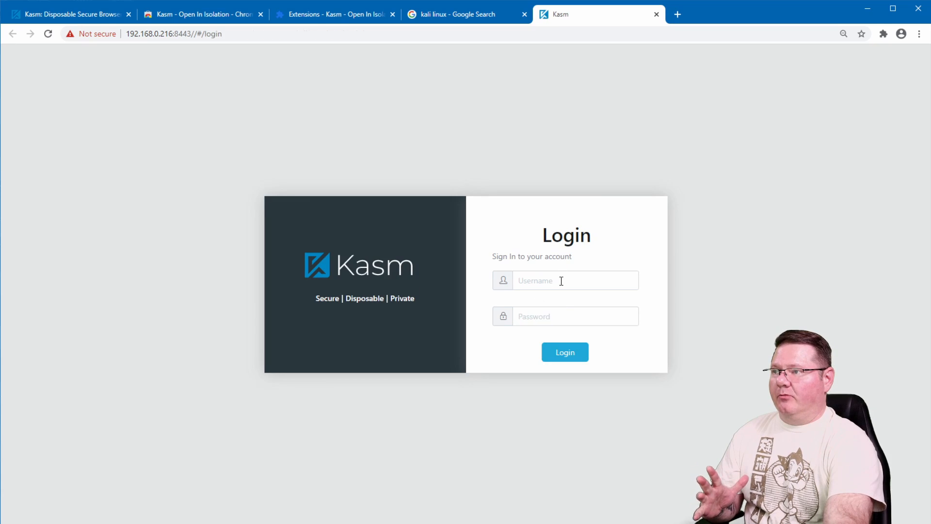
Sign in to Kasm Workspaces with the saved admin account and its password
left_click(564, 281)
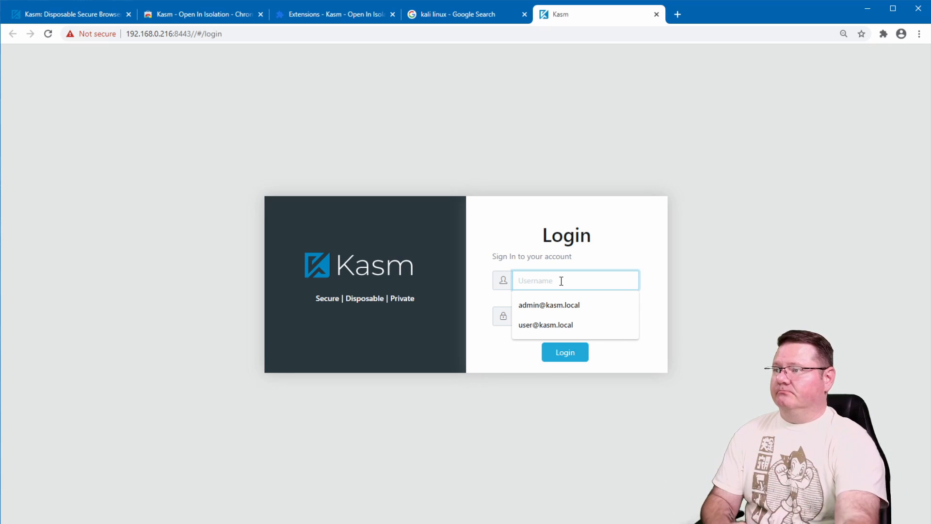
left_click(548, 305)
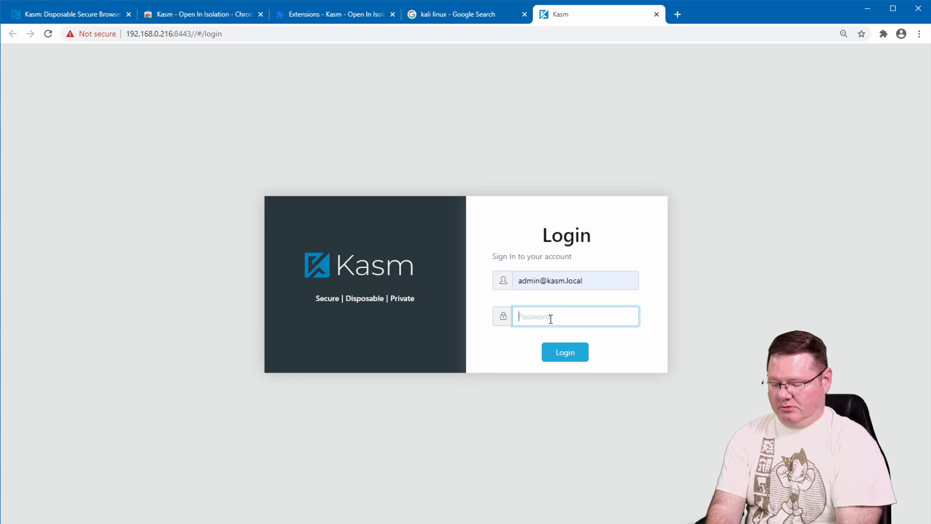
type("password")
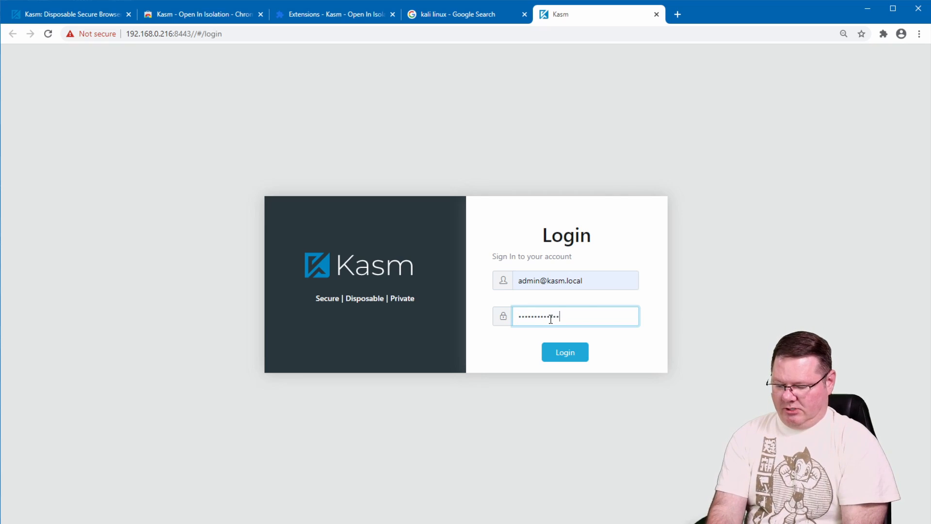
left_click(565, 351)
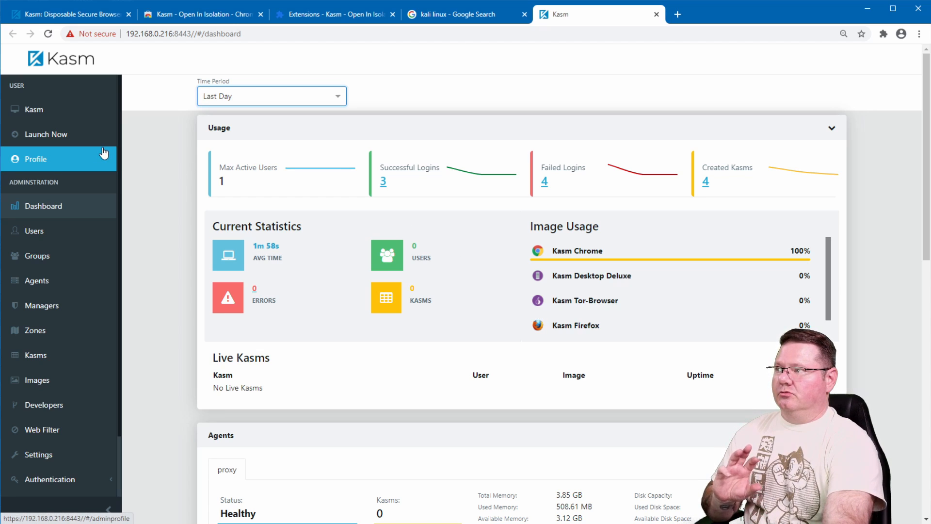
Review the admin profile's user settings with Kasm Chrome as default image, then close the Kasm tab
left_click(36, 158)
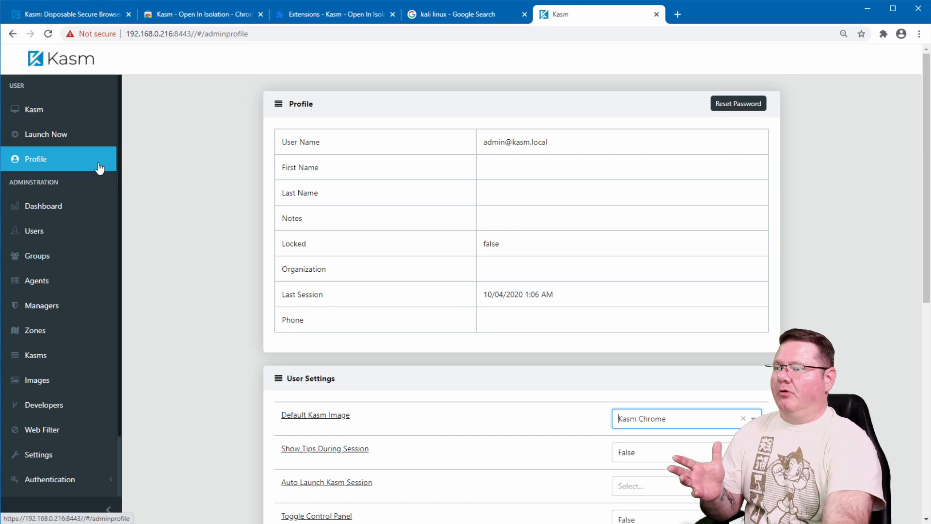
scroll("down", 3)
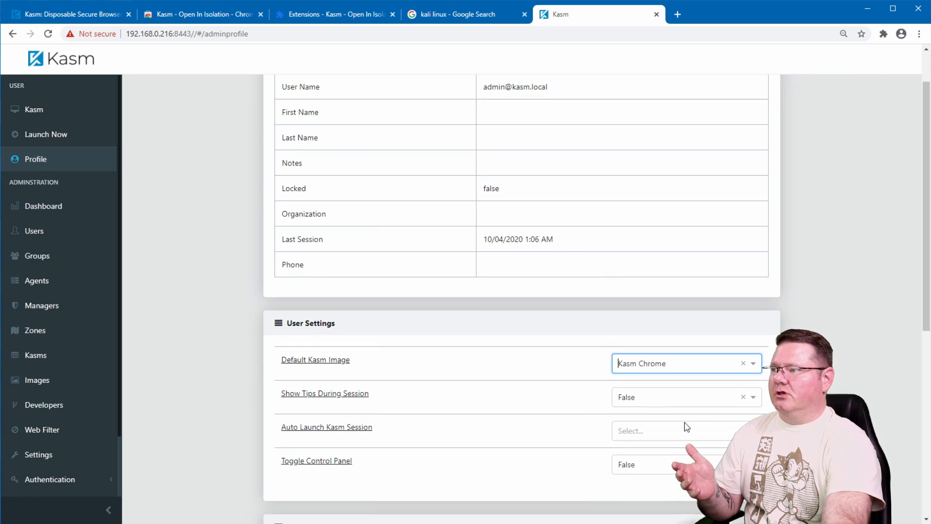
mouse_move(319, 375)
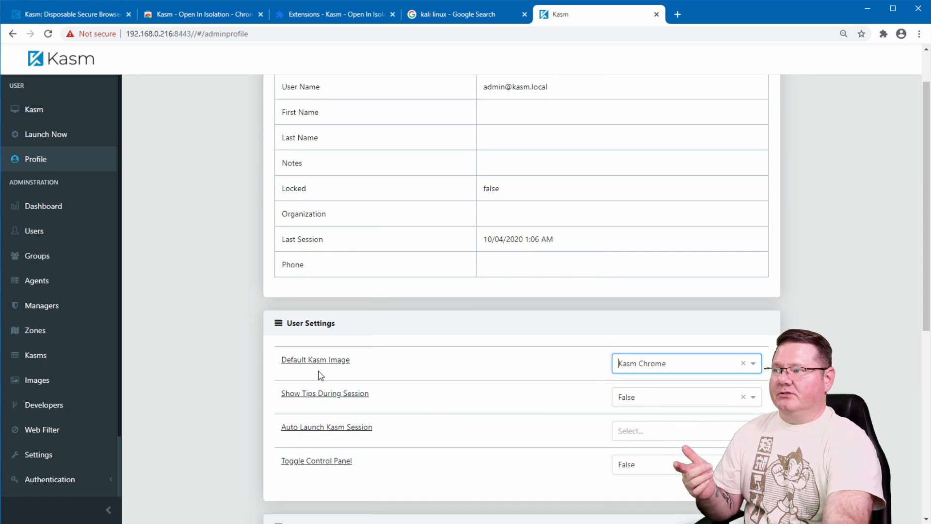
mouse_move(346, 372)
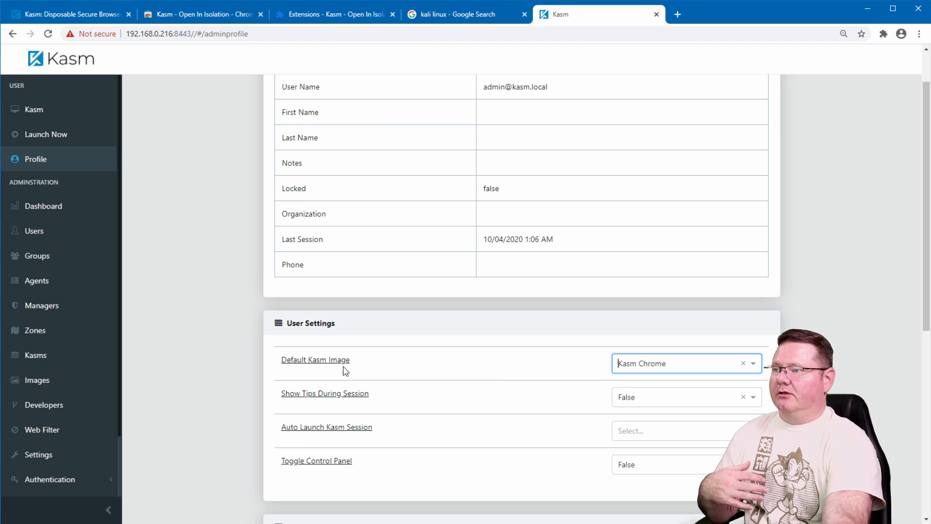
scroll("down", 3)
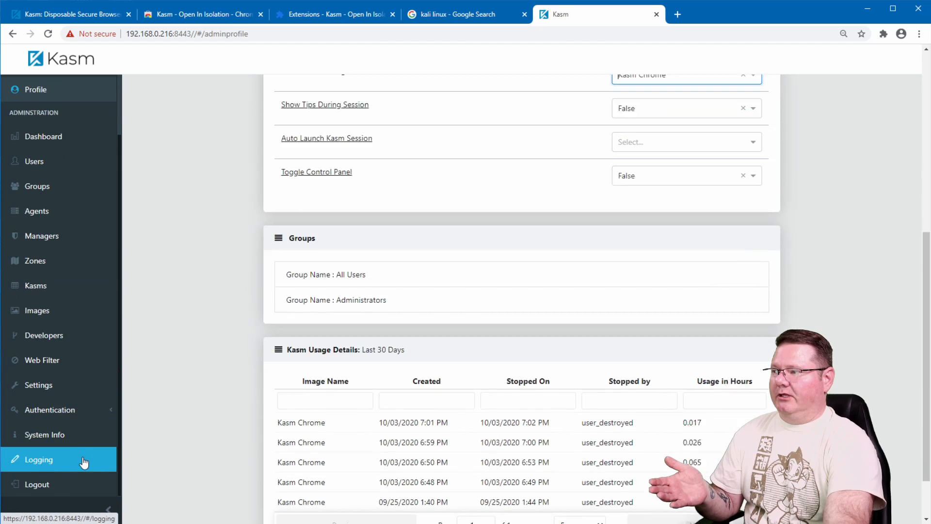
scroll("down", 3)
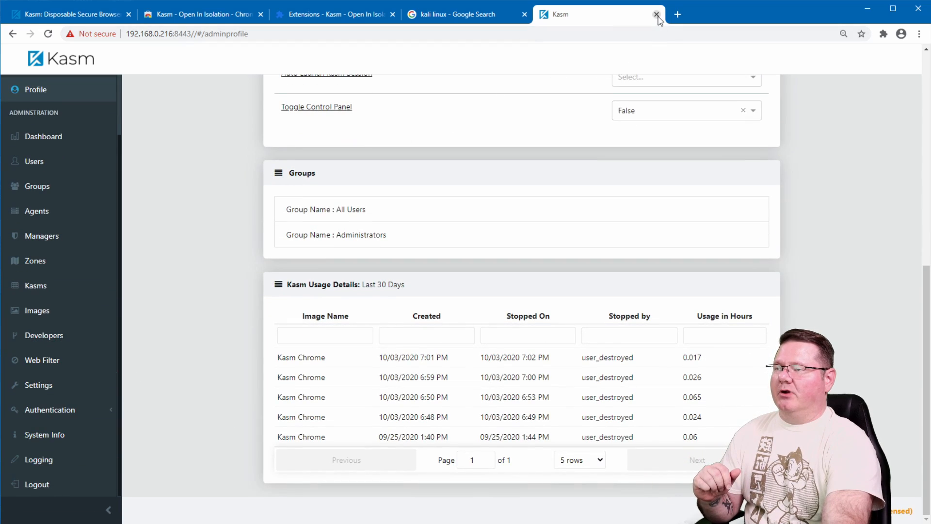
left_click(656, 14)
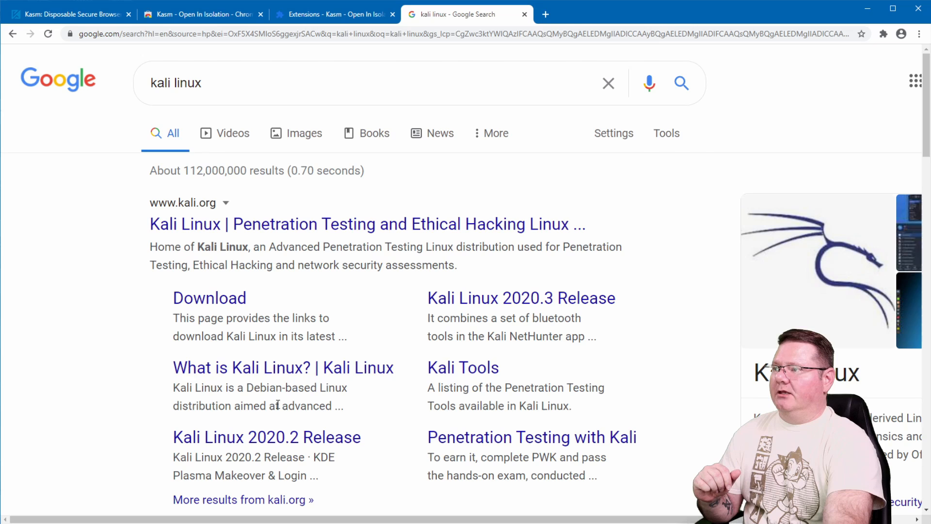
Open the kali.org Download sitelink again with 'Open link in Kasm'
right_click(209, 297)
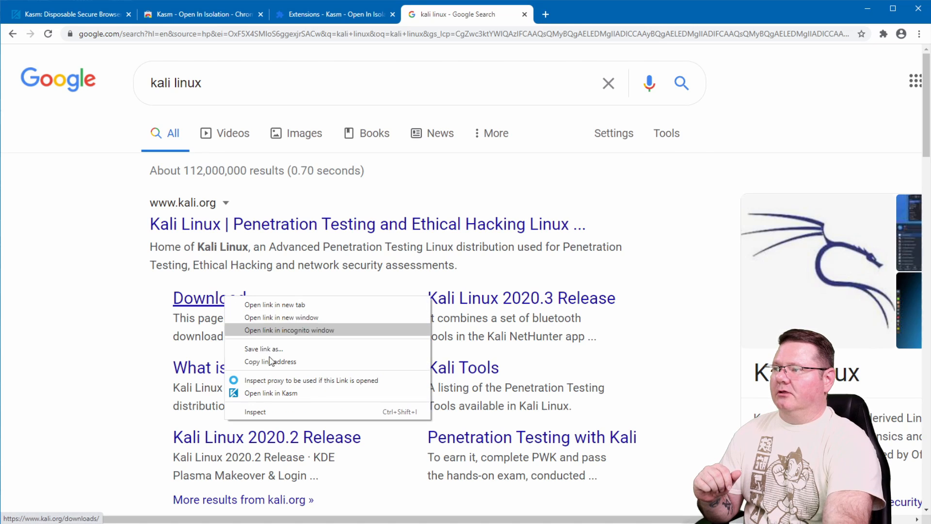
mouse_move(294, 393)
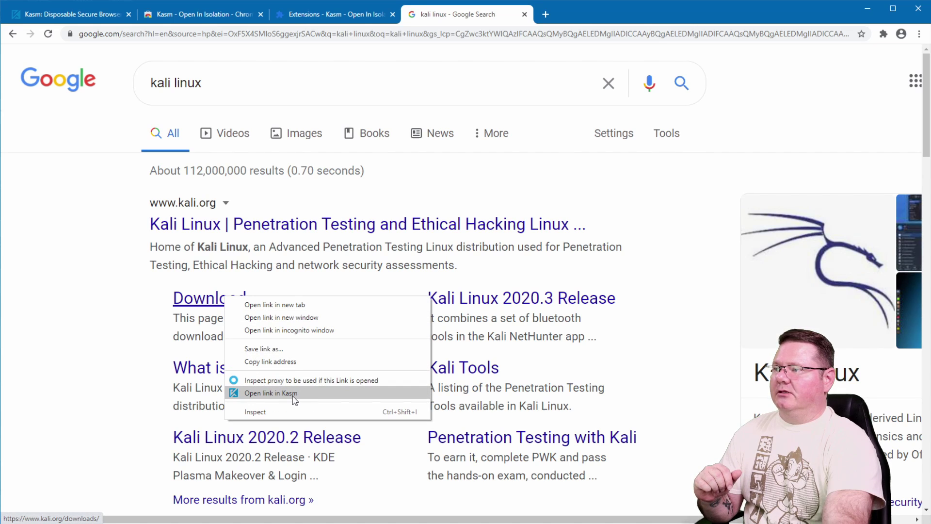
left_click(270, 393)
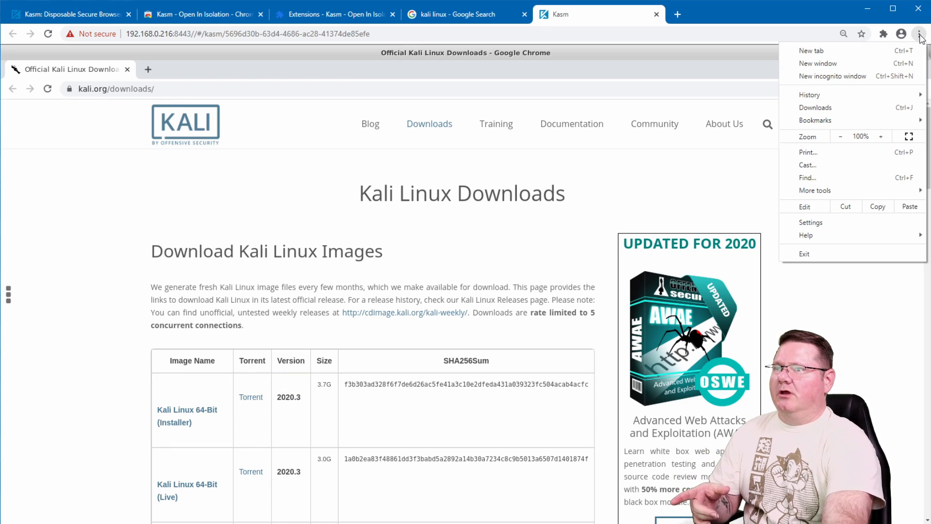
mouse_move(857, 142)
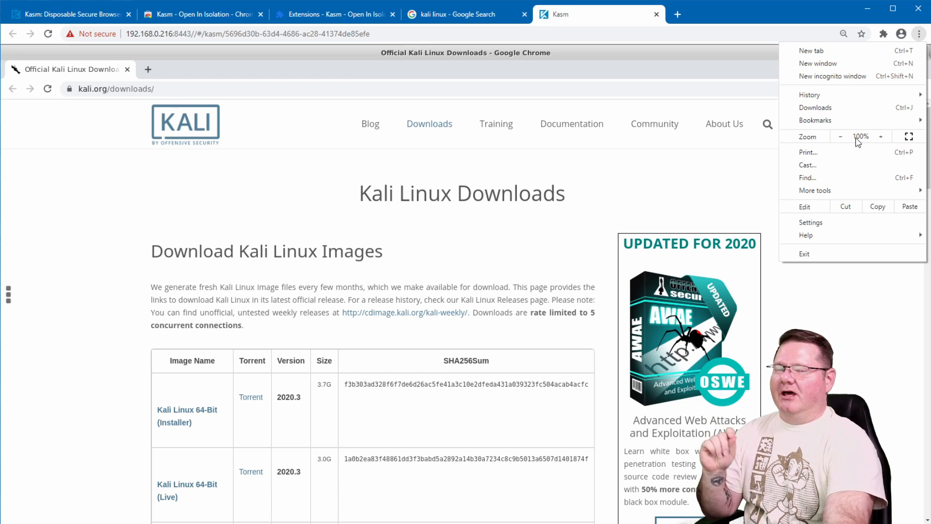
mouse_move(817, 142)
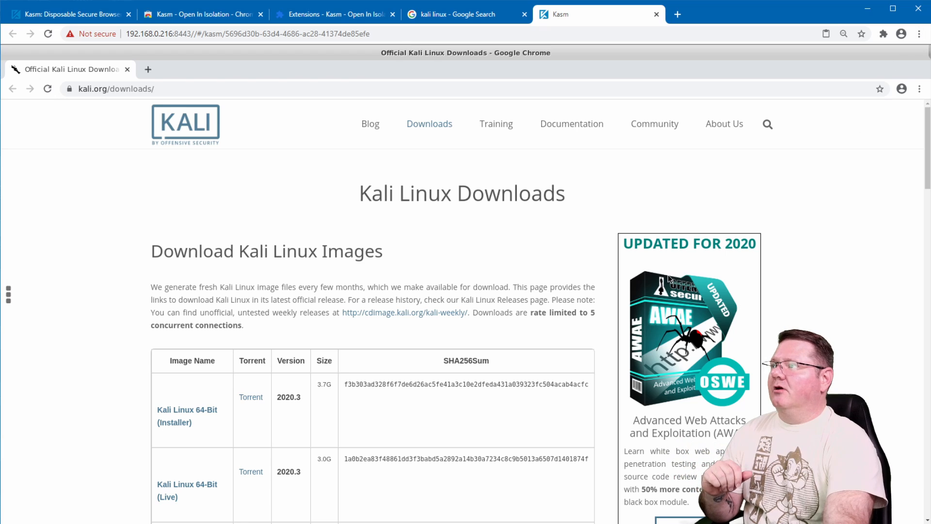
mouse_move(505, 28)
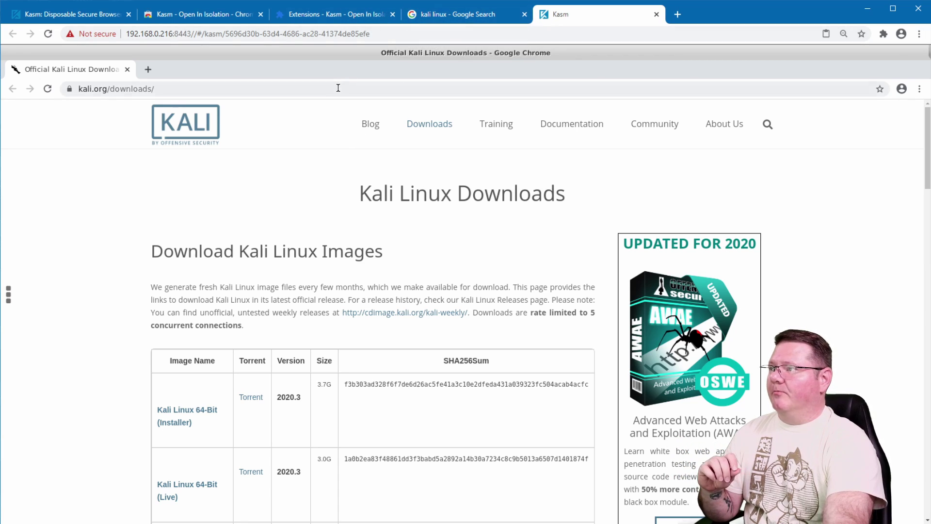
mouse_move(327, 71)
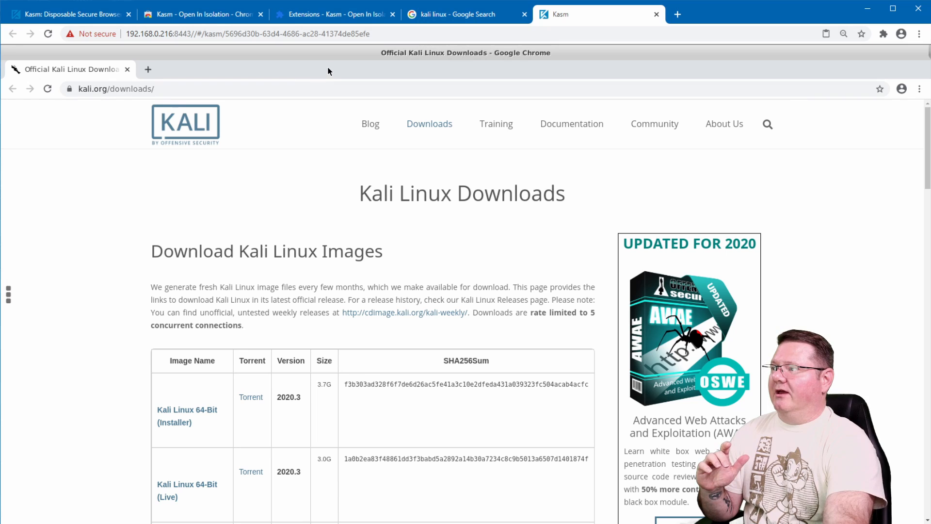
Toggle the Kasm control panel, then navigate the isolated browser to google.com
left_click(8, 294)
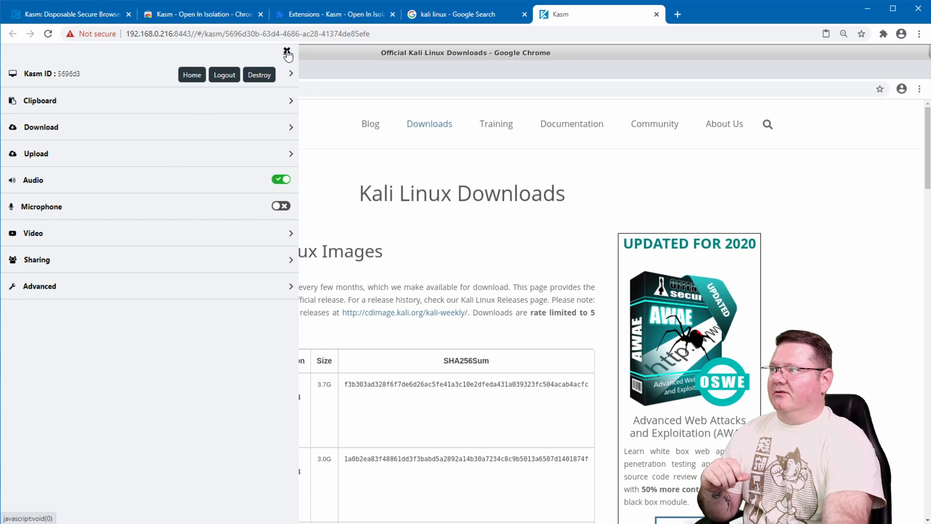
left_click(287, 52)
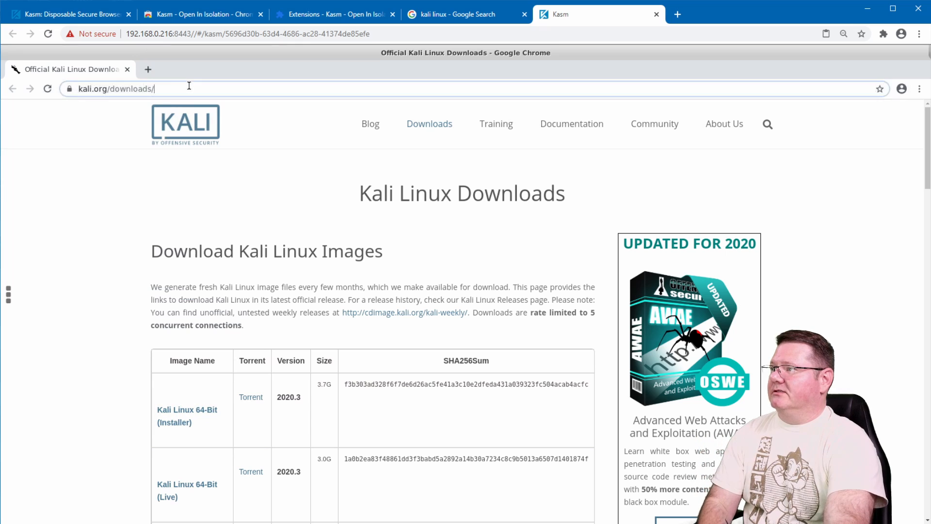
type("google.com")
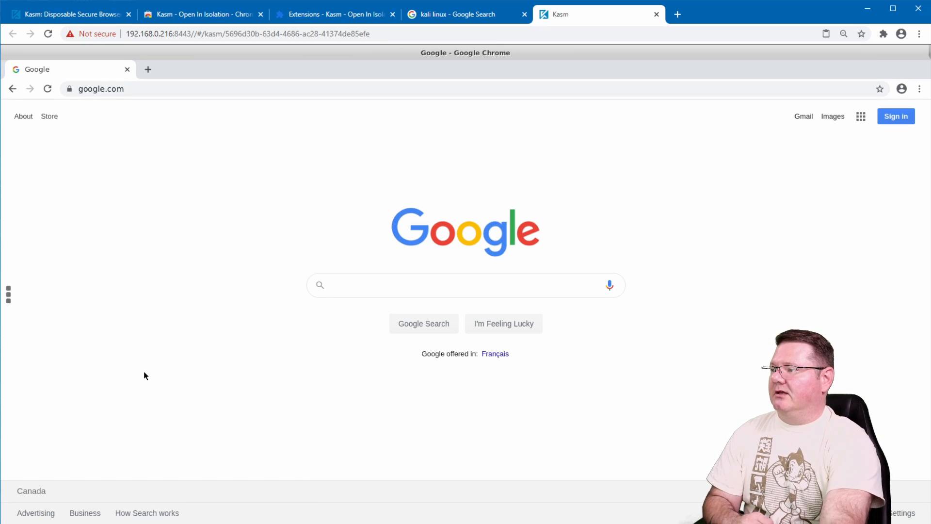
Return from the isolated session to the local 'kali linux - Google Search' tab
left_click(465, 284)
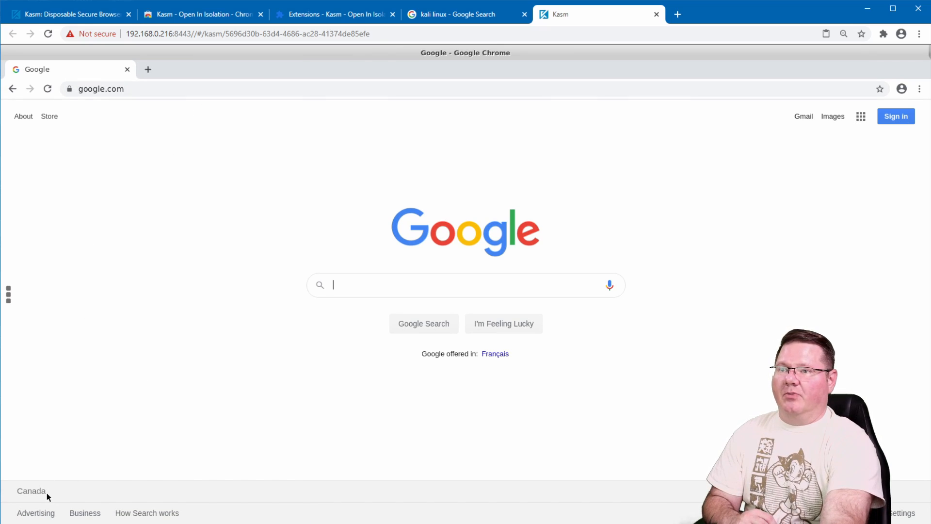
mouse_move(228, 179)
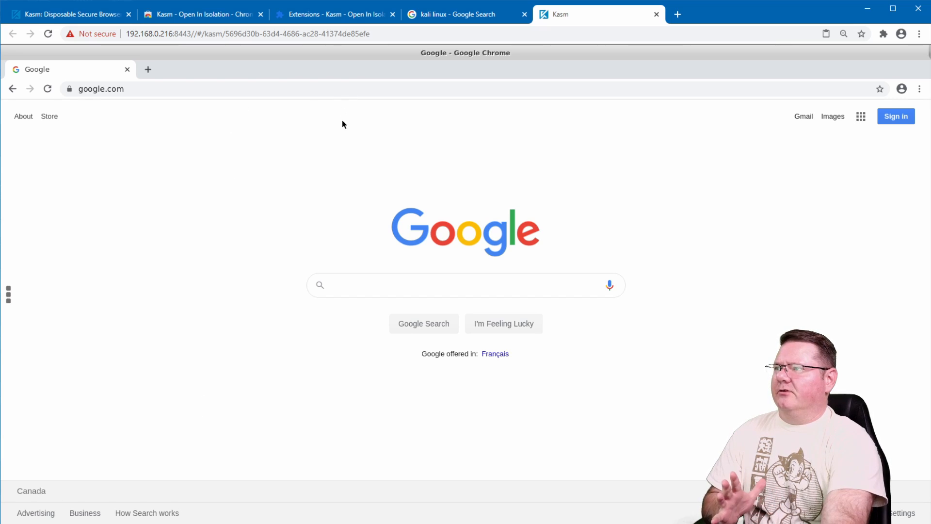
left_click(465, 285)
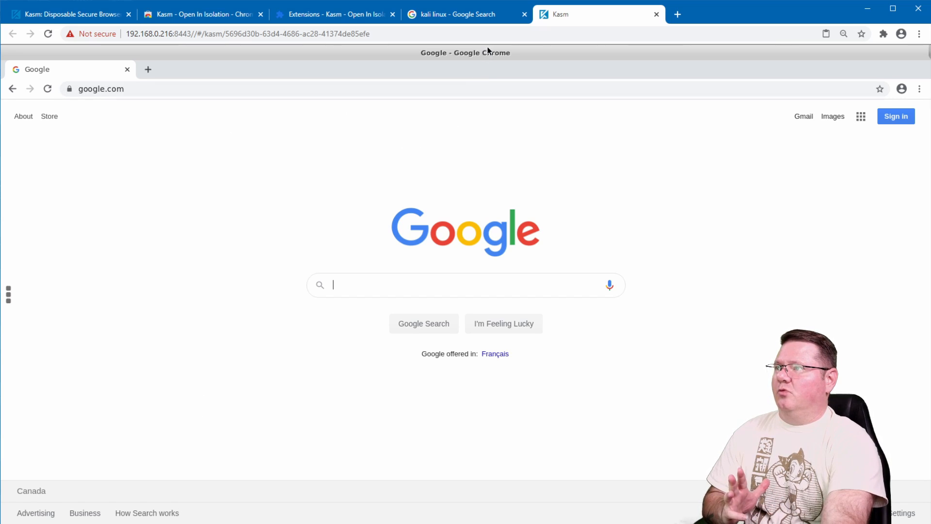
mouse_move(464, 13)
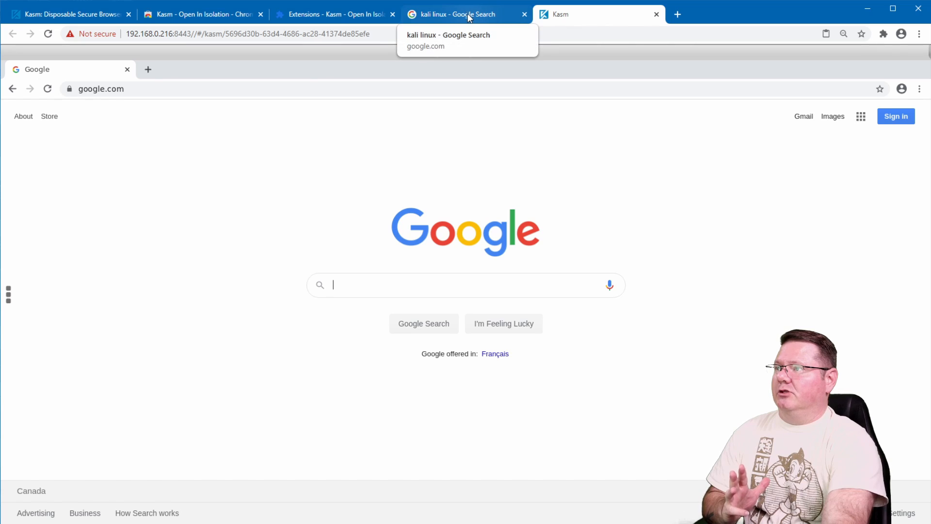
mouse_move(442, 15)
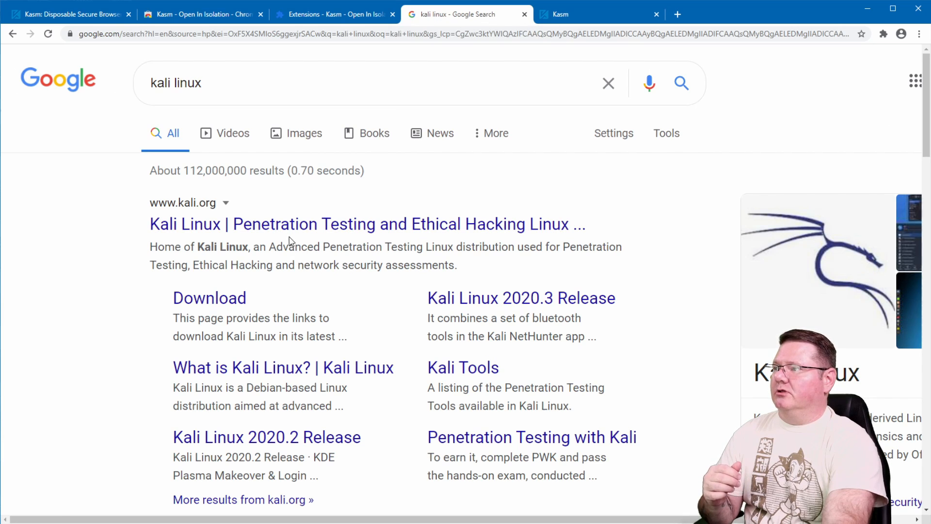
Send the 'Kali Linux | Penetration Testing and Ethical Hacking Linux' result to the isolated Kasm session via 'Open link in Kasm'
right_click(288, 229)
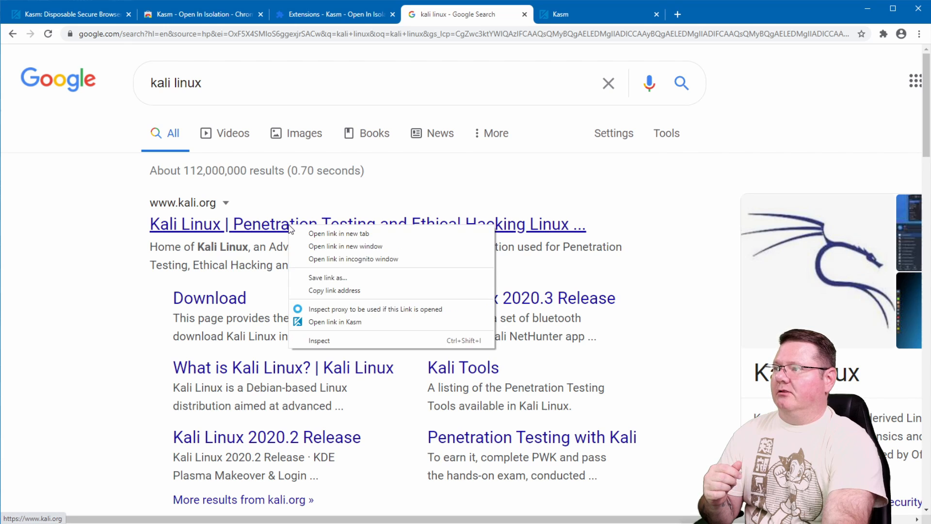
mouse_move(348, 324)
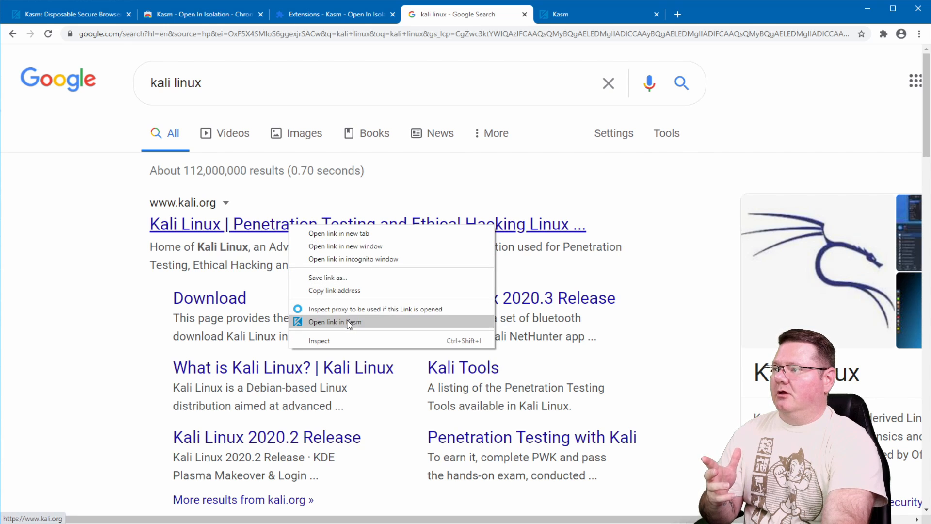
left_click(339, 322)
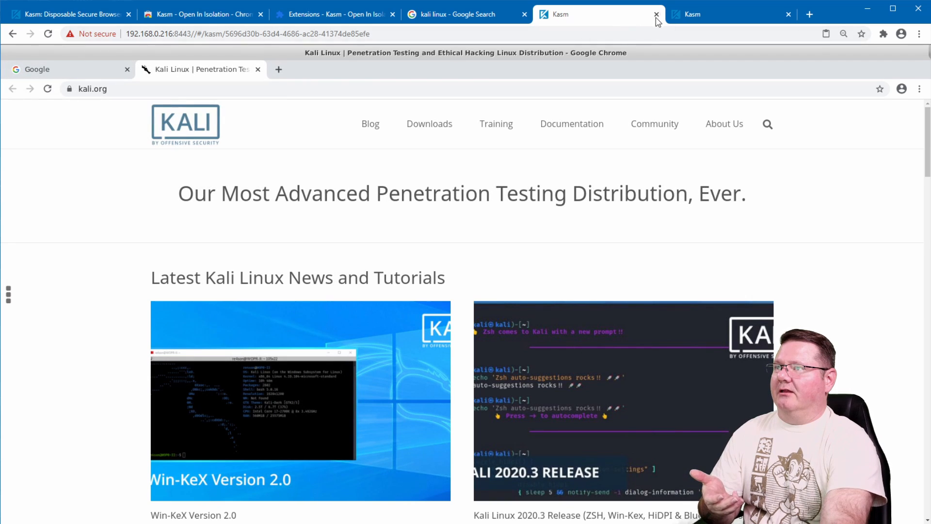
Close the duplicate Kasm tab and confirm Leave, keeping one session with the Google and kali.org tabs
left_click(656, 13)
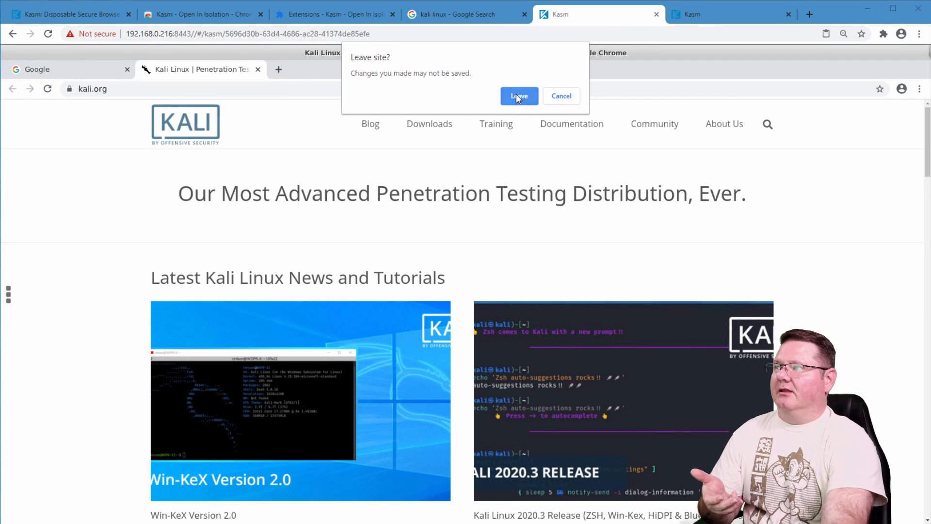
left_click(518, 96)
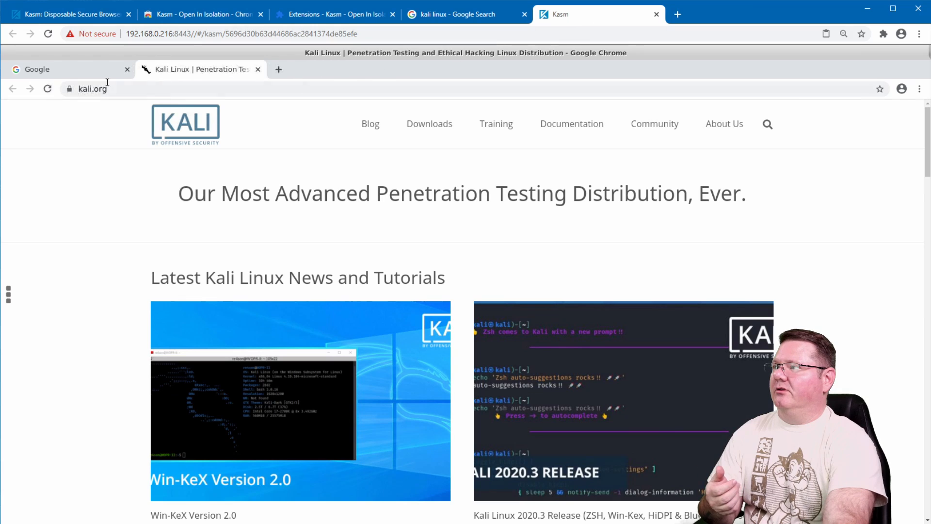
mouse_move(472, 280)
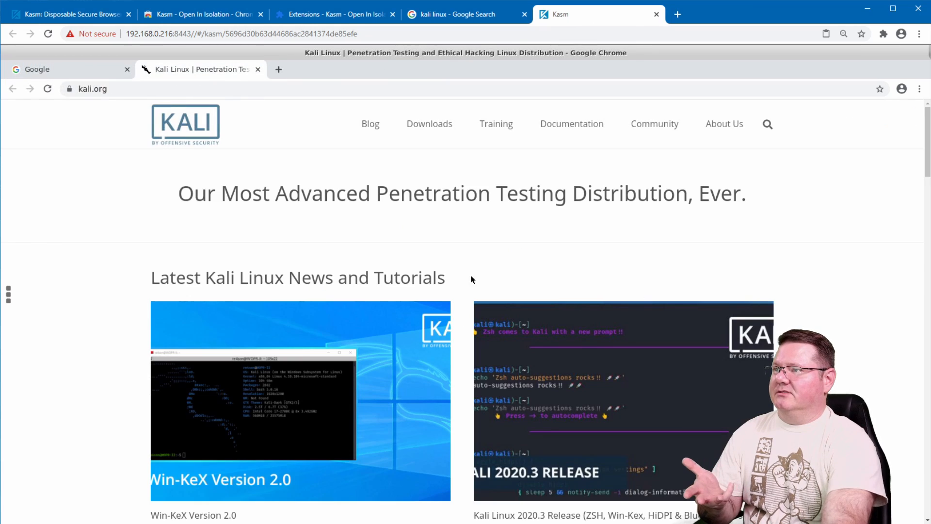
mouse_move(505, 306)
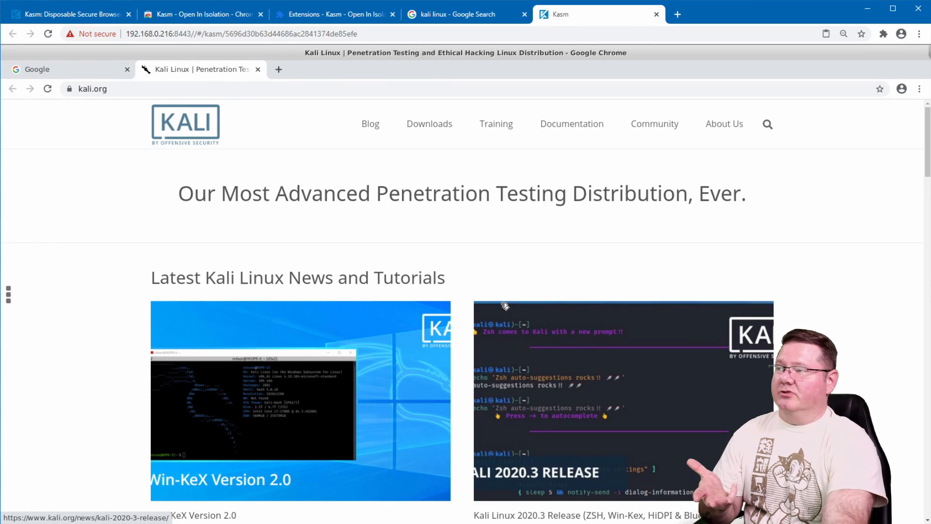
mouse_move(189, 279)
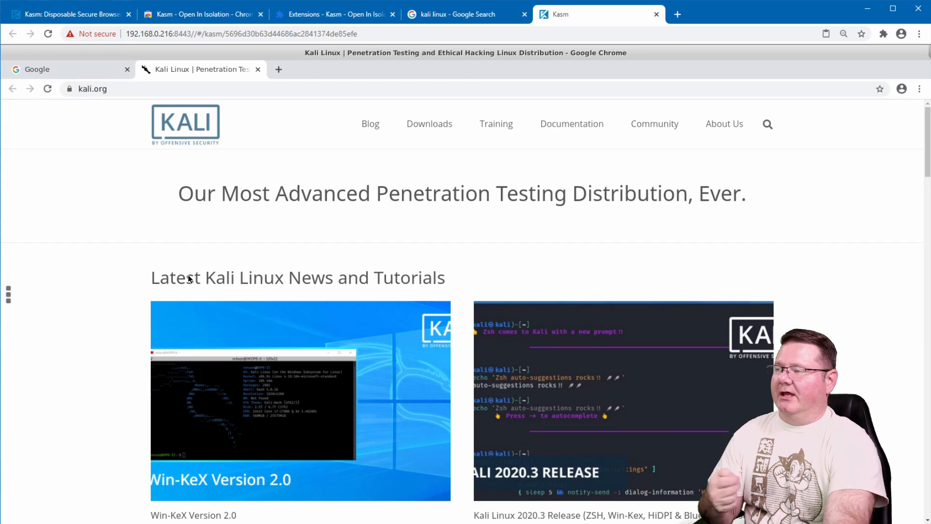